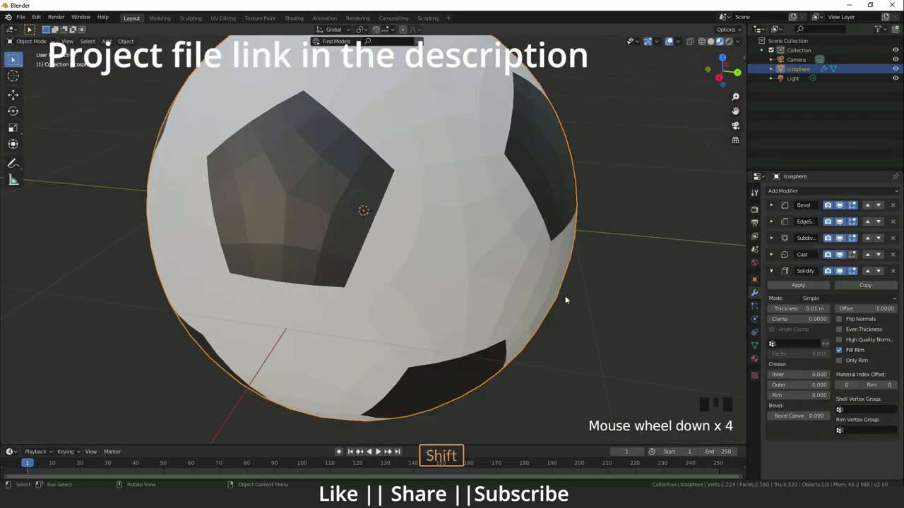
Step: Add a plain low-poly Ico Sphere at the world origin and view its Object properties
scroll("down", 3)
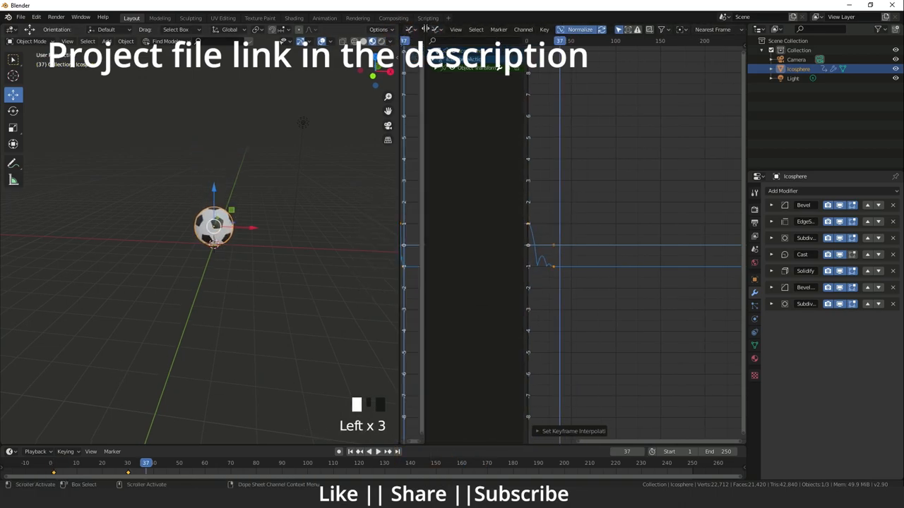
scroll("down", 3)
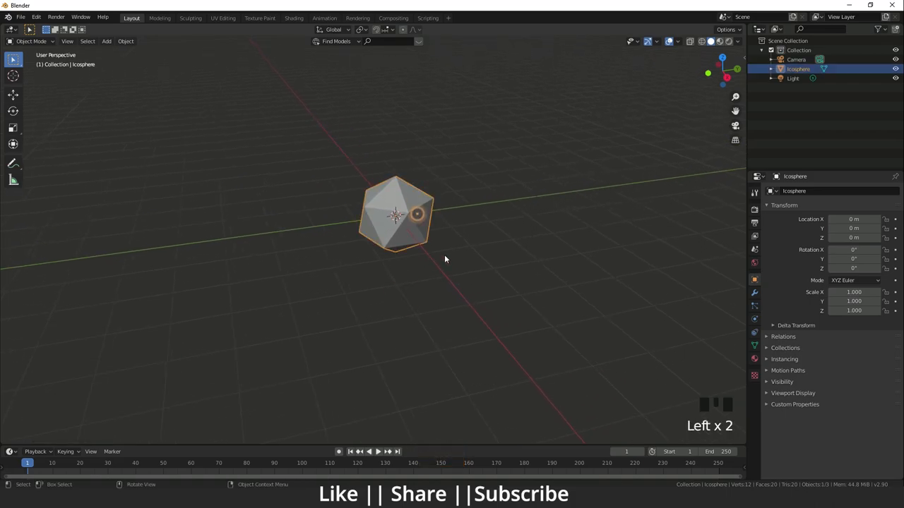
Step: Add a Bevel modifier with Percent width, Only Vertices, and 33.33% width
left_click(783, 191)
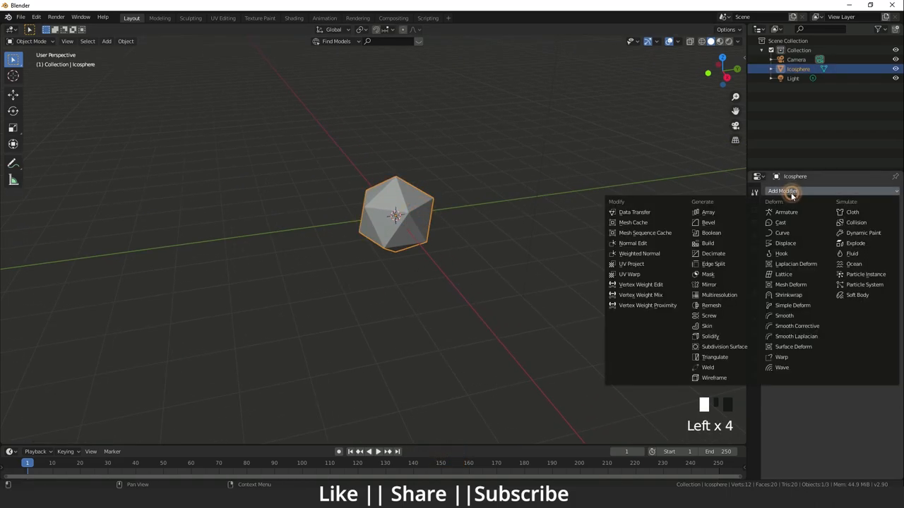
left_click(708, 222)
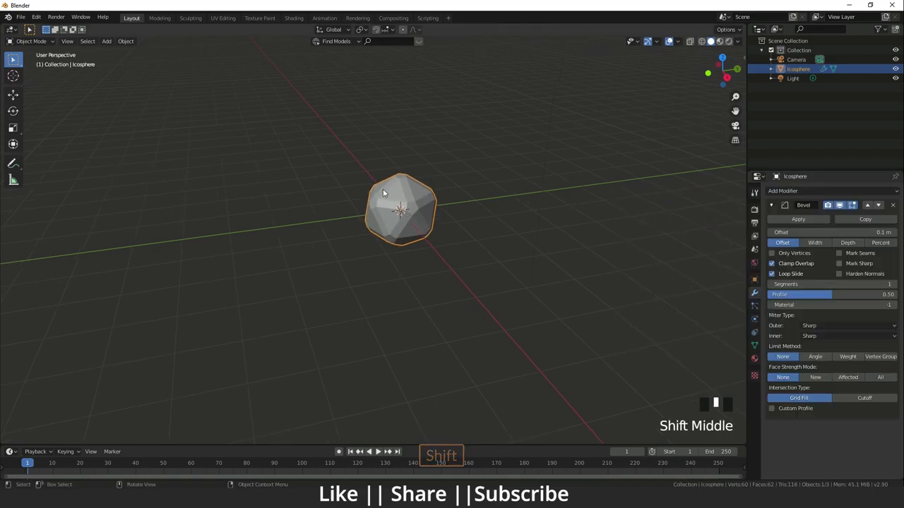
scroll("up", 3)
type("100")
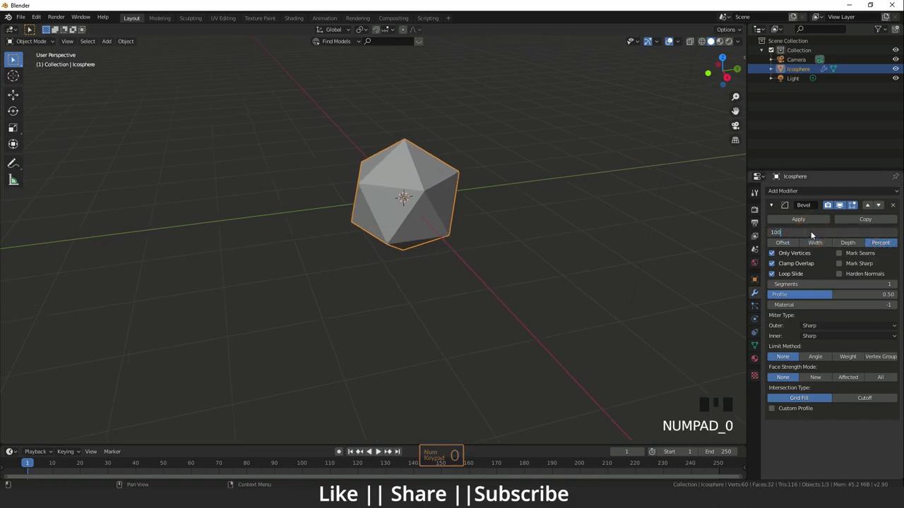
key("Return")
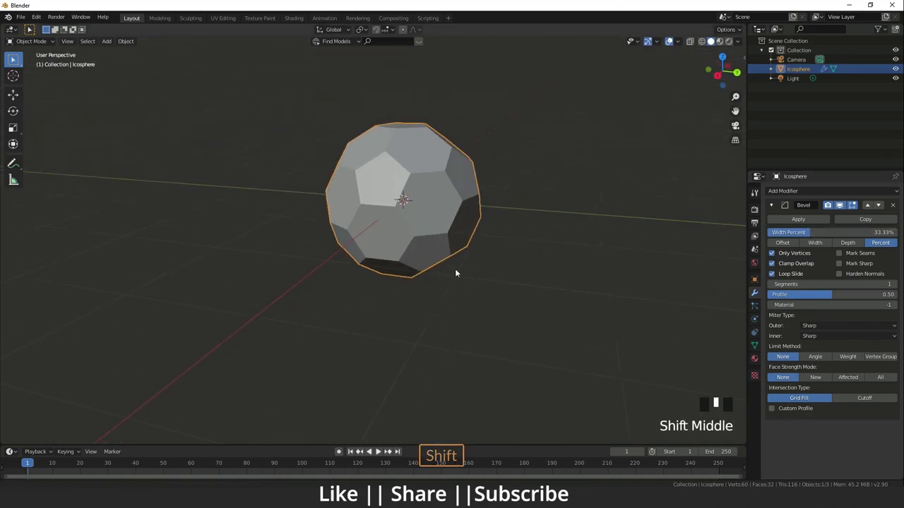
left_click_drag(456, 274, 416, 265)
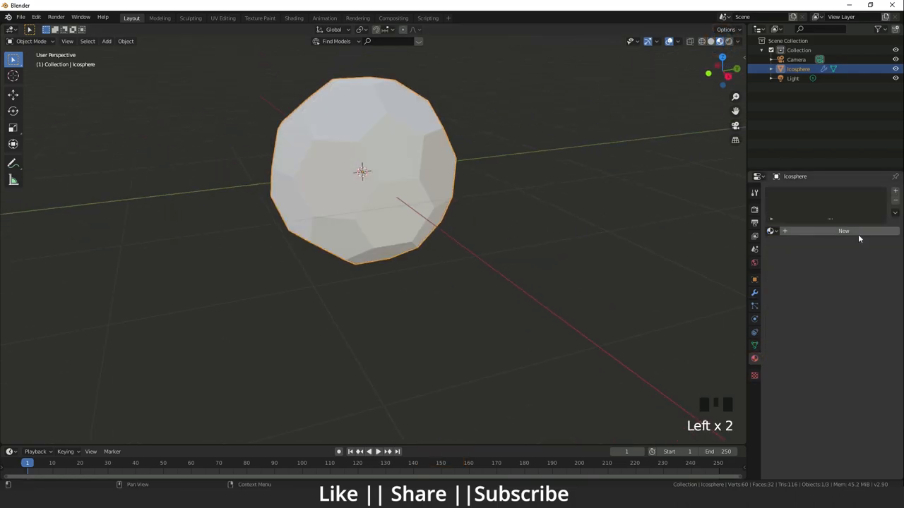
Step: Create White and dark Black materials and set the Bevel material index to 1
left_click(843, 231)
type("White")
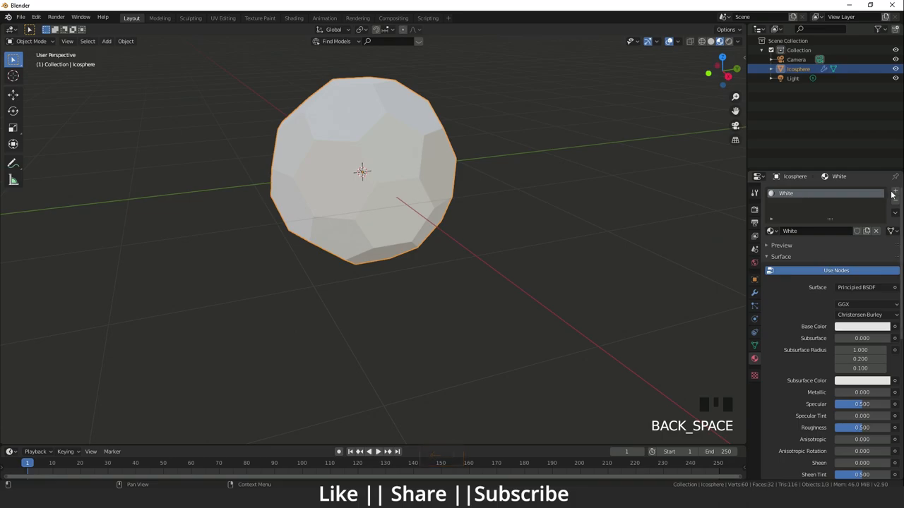
left_click(894, 192)
type("Black")
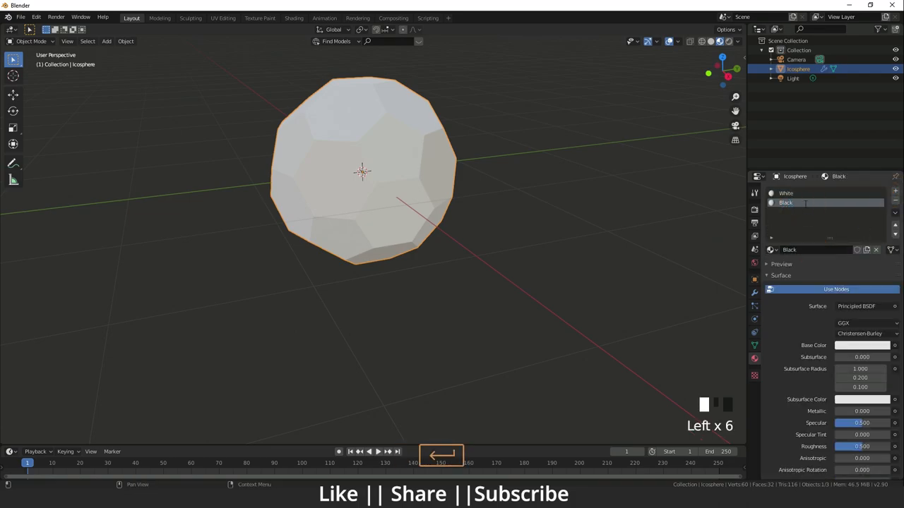
left_click(862, 346)
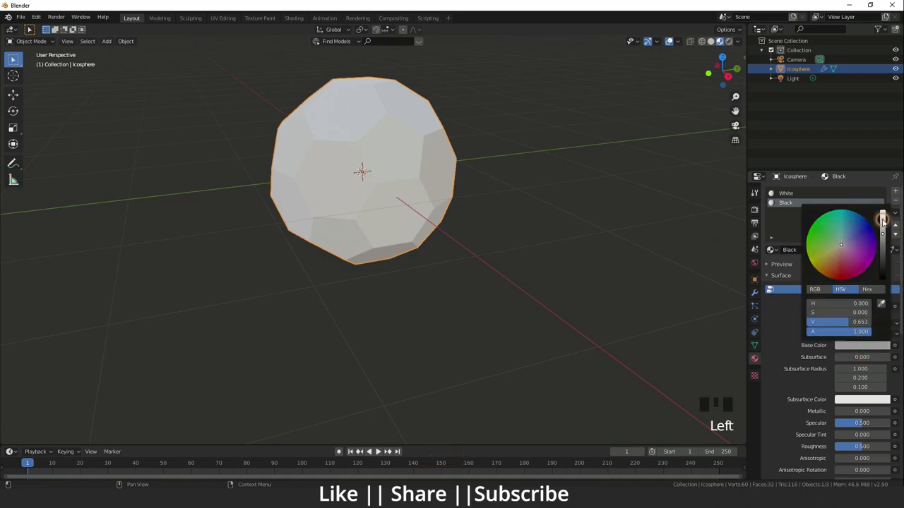
scroll("down", 3)
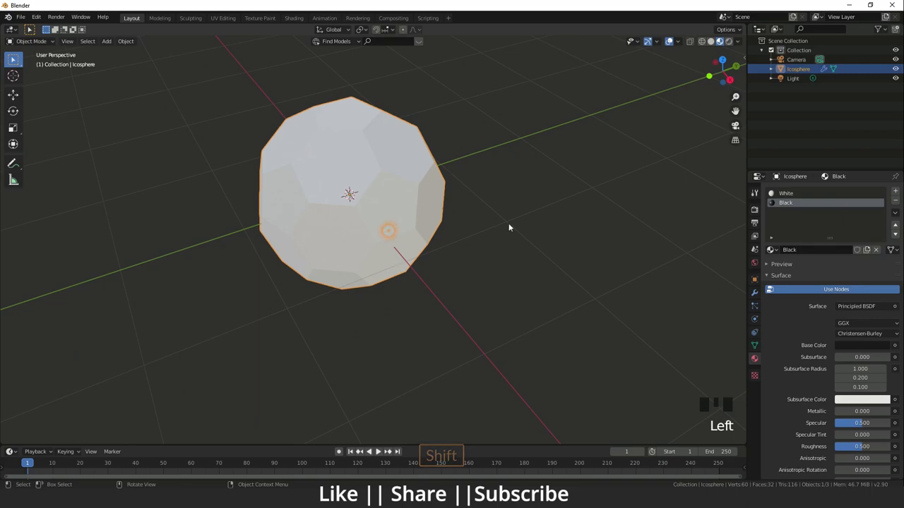
left_click(754, 293)
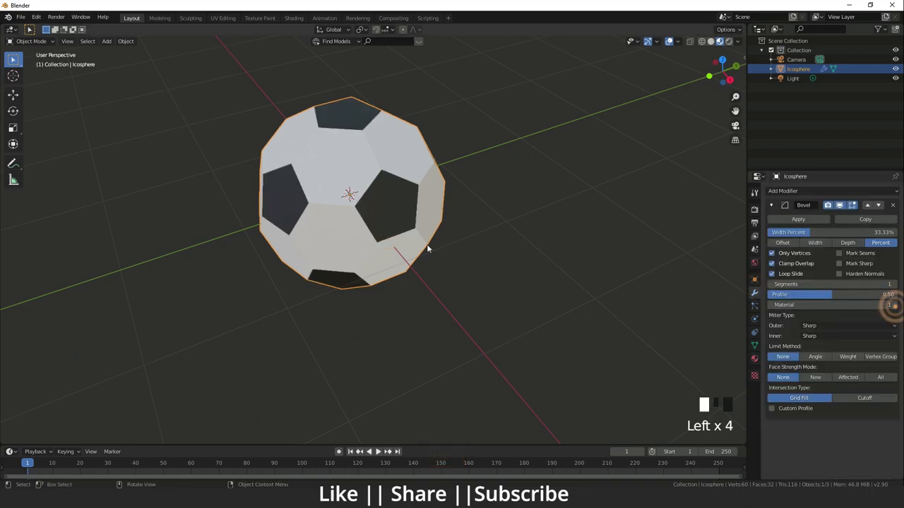
left_click_drag(426, 249, 517, 315)
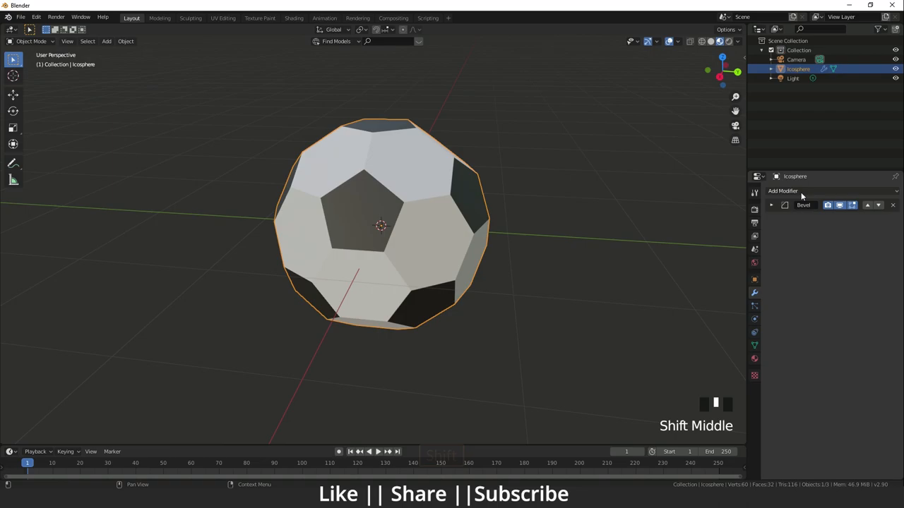
Step: Add an Edge Split modifier after the bevel and collapse its panel
left_click(782, 191)
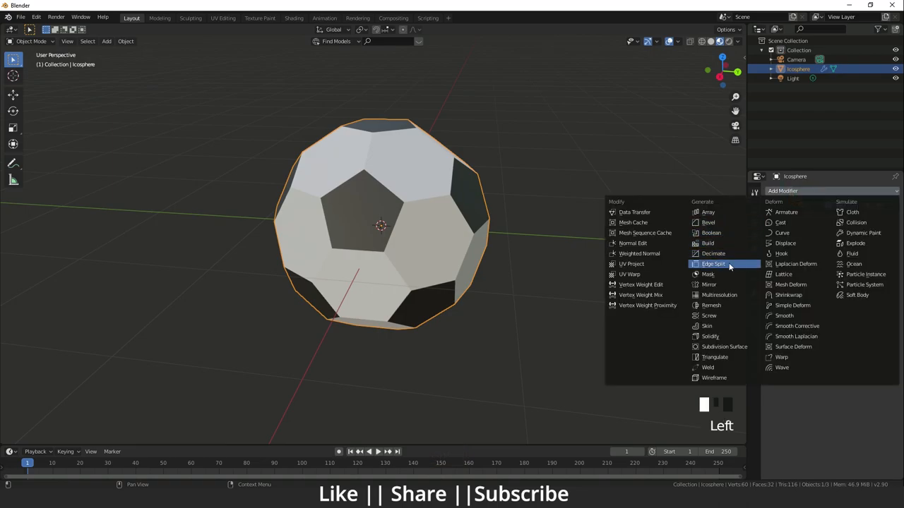
left_click(713, 264)
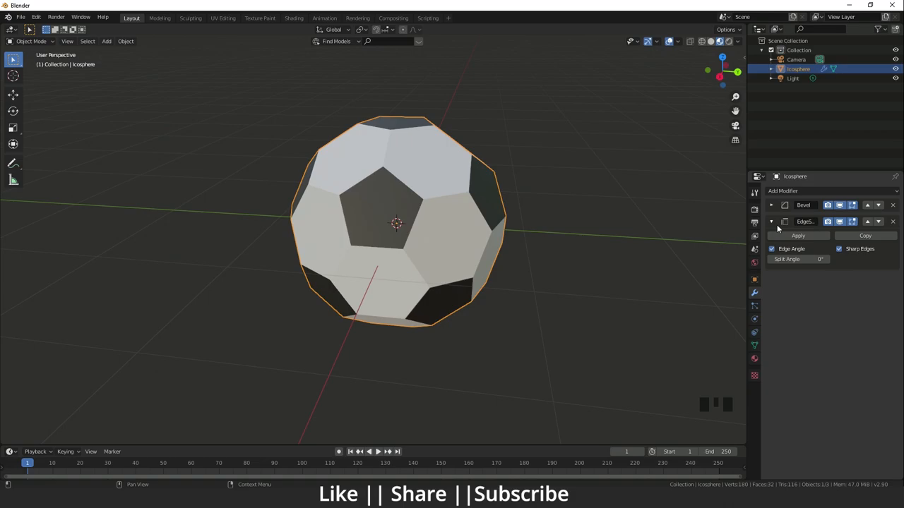
mouse_move(772, 222)
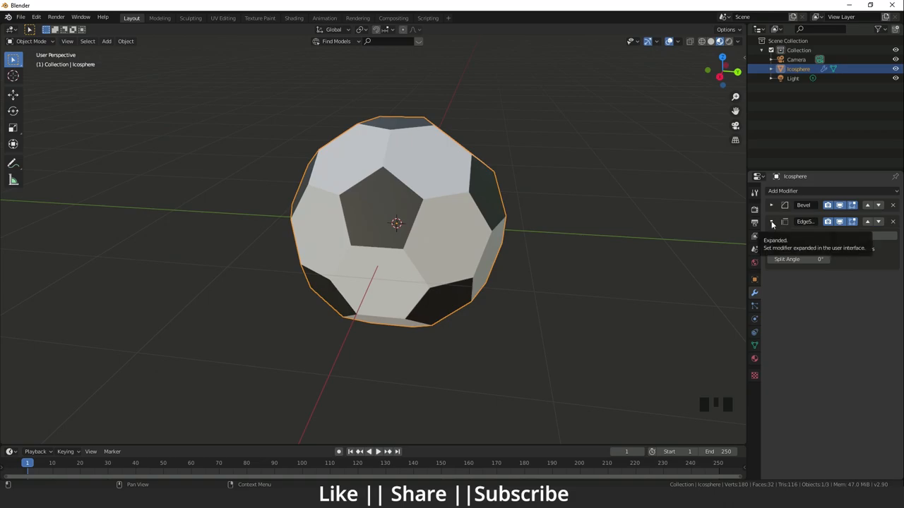
left_click(771, 221)
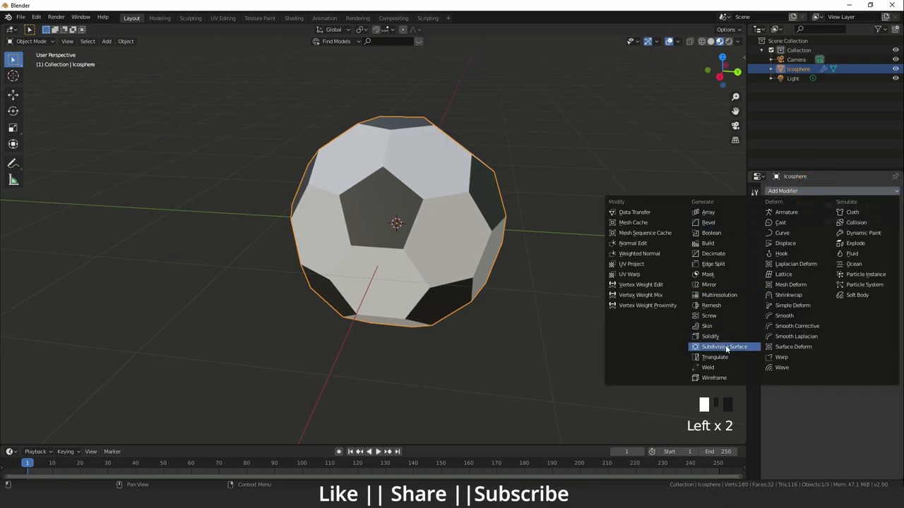
Step: Add a Subdivision Surface modifier switched from Catmull-Clark to Simple
left_click(723, 347)
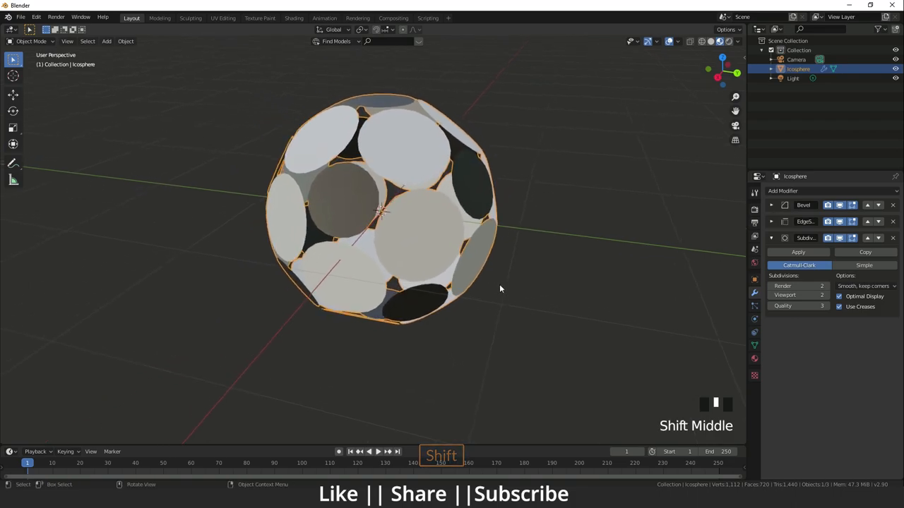
left_click(864, 265)
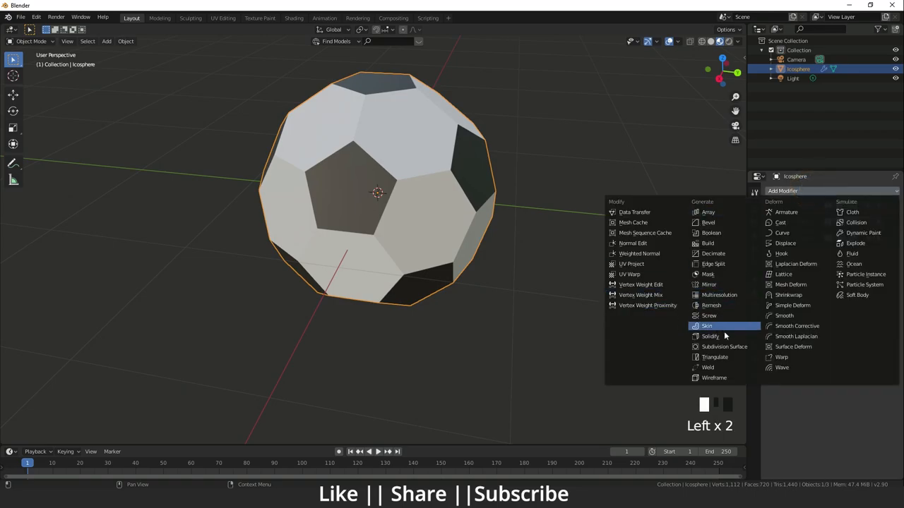
mouse_move(724, 233)
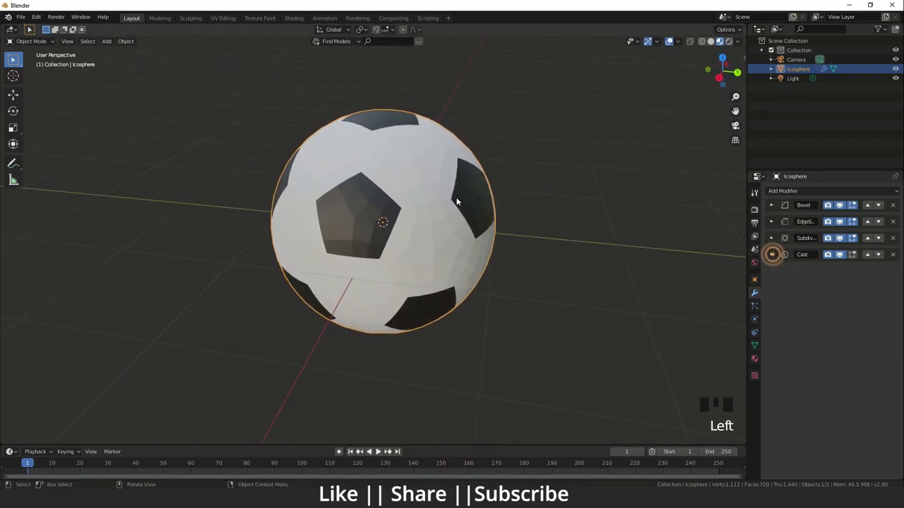
Step: Add a Cast modifier to spherify the ball and collapse its panel
left_click(783, 191)
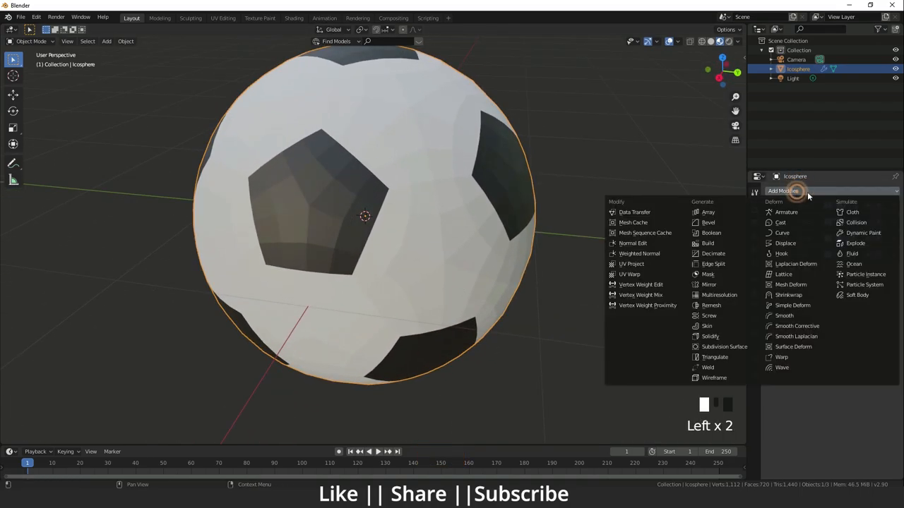
mouse_move(710, 336)
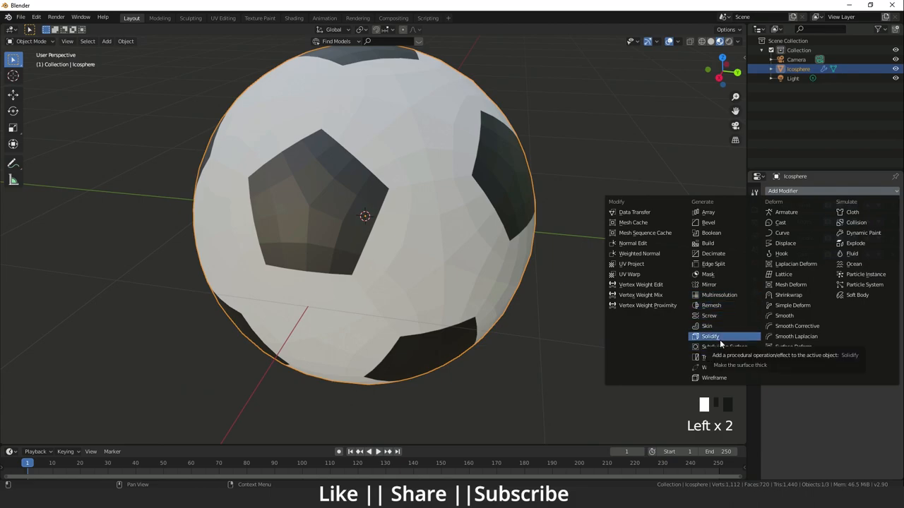
Step: Add a Solidify modifier with Only Rim, 0.02 m thickness and offset 1
scroll("down", 3)
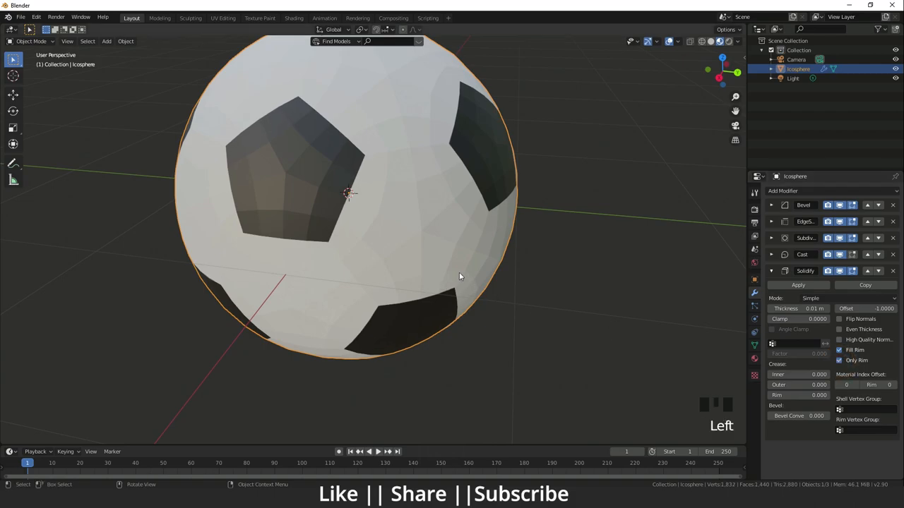
scroll("up", 3)
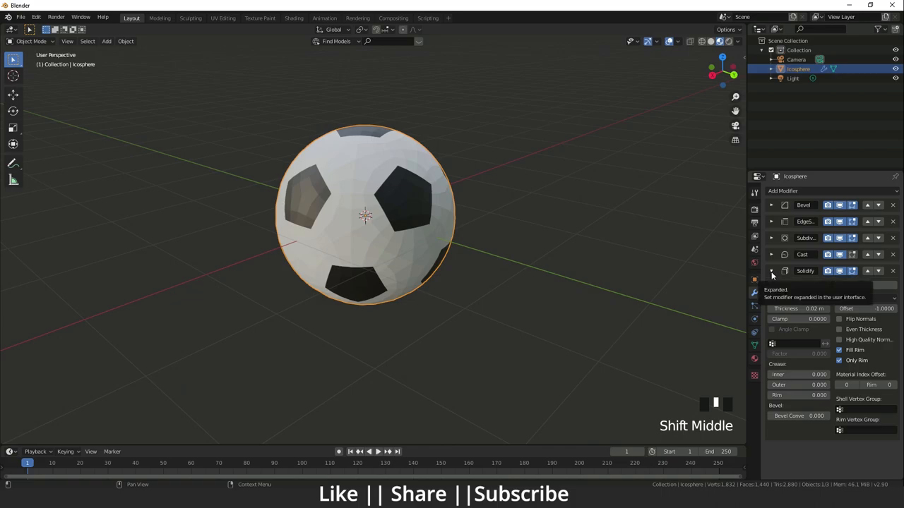
left_click(784, 190)
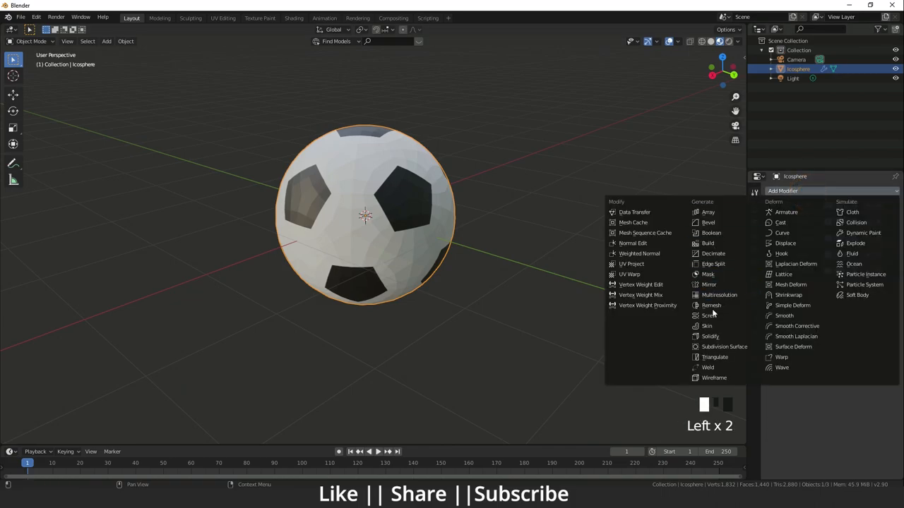
mouse_move(724, 346)
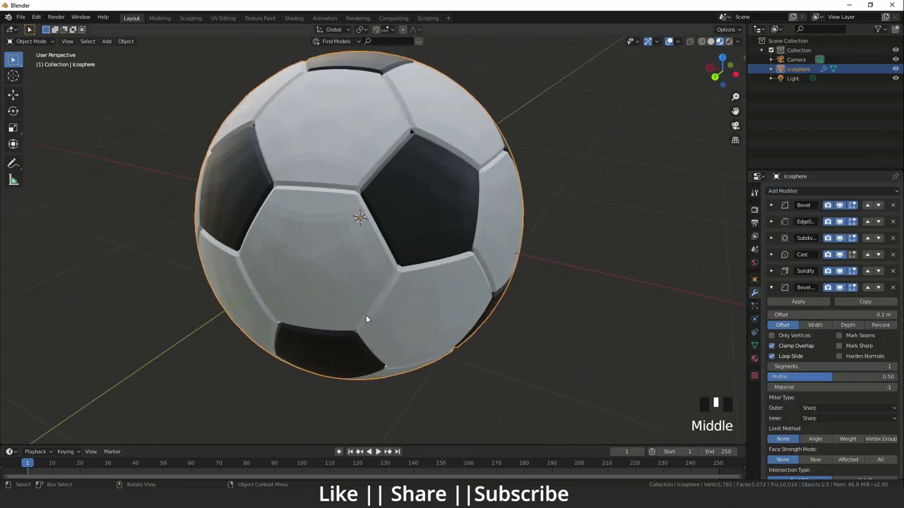
Step: Set the second Bevel modifier to 3 segments with a 0.90 profile
left_click_drag(366, 319, 434, 326)
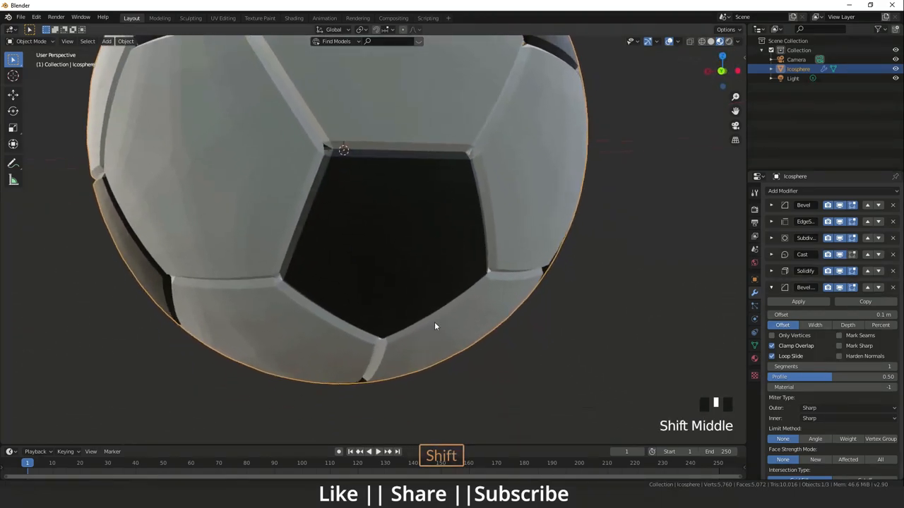
scroll("down", 3)
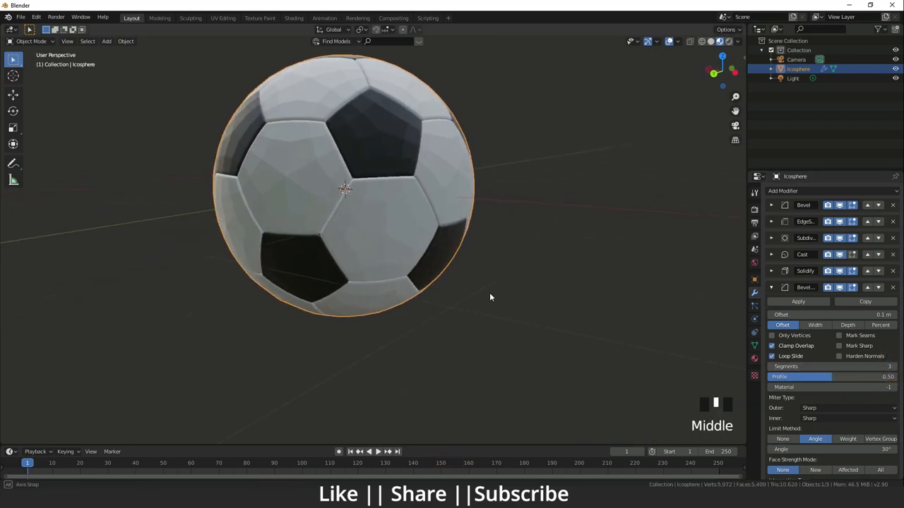
scroll("down", 3)
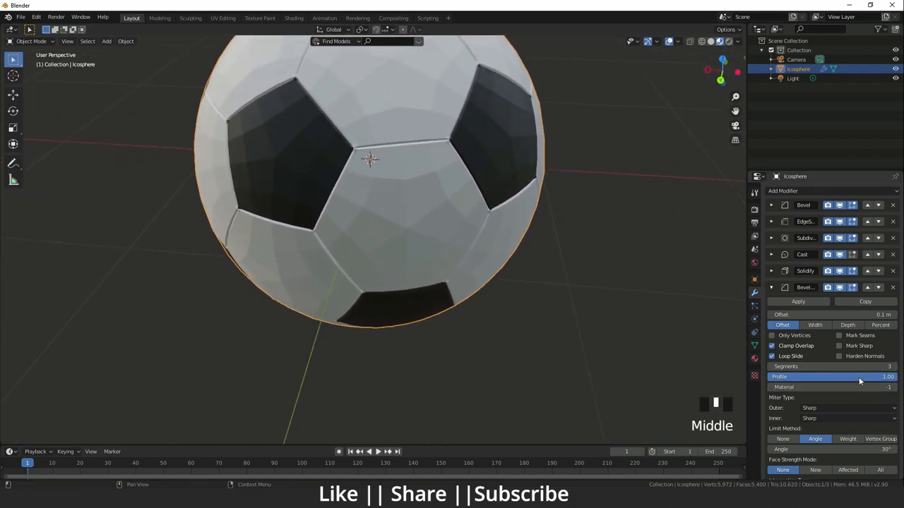
left_click_drag(848, 376, 833, 376)
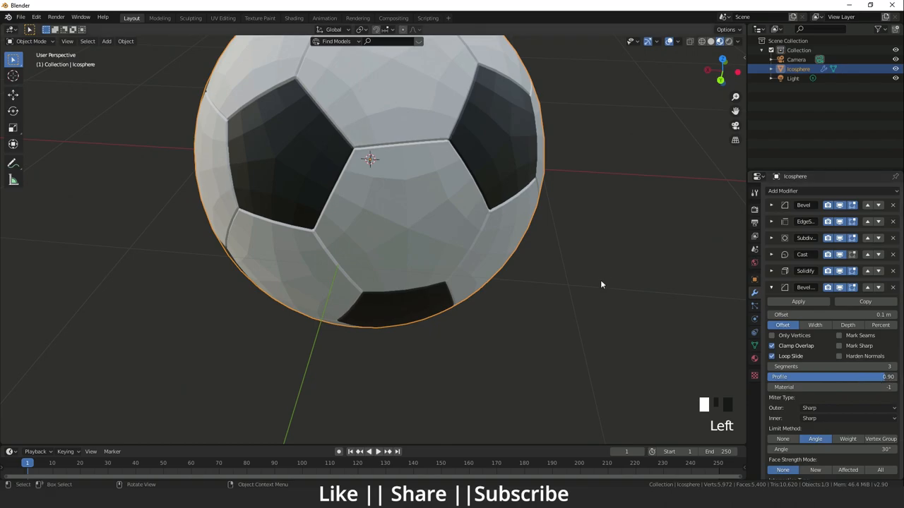
left_click_drag(601, 285, 515, 333)
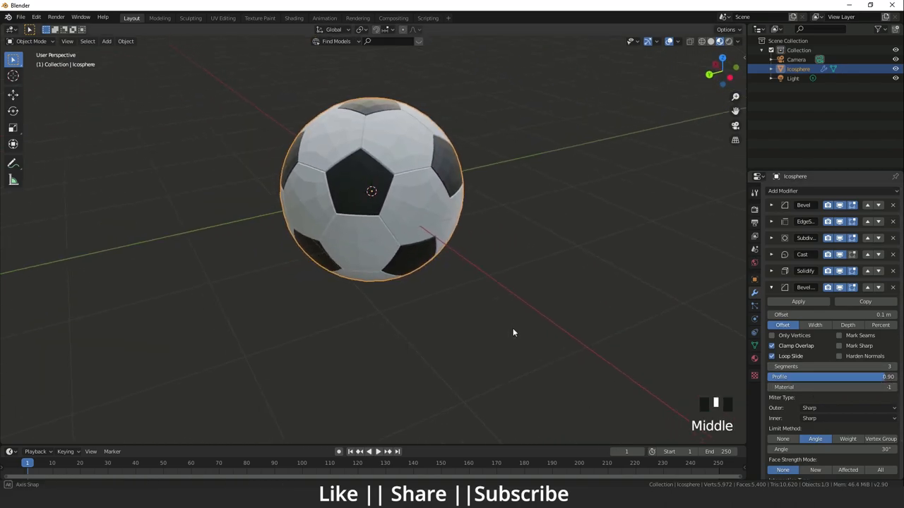
left_click_drag(514, 333, 464, 314)
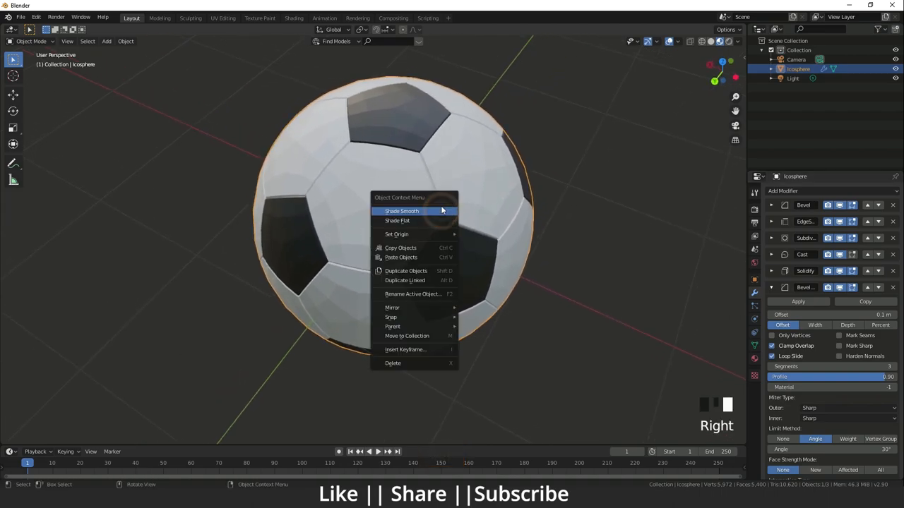
Step: Shade the ball smooth and add a Catmull-Clark Subdivision Surface (Render 2, Viewport 1)
left_click(402, 210)
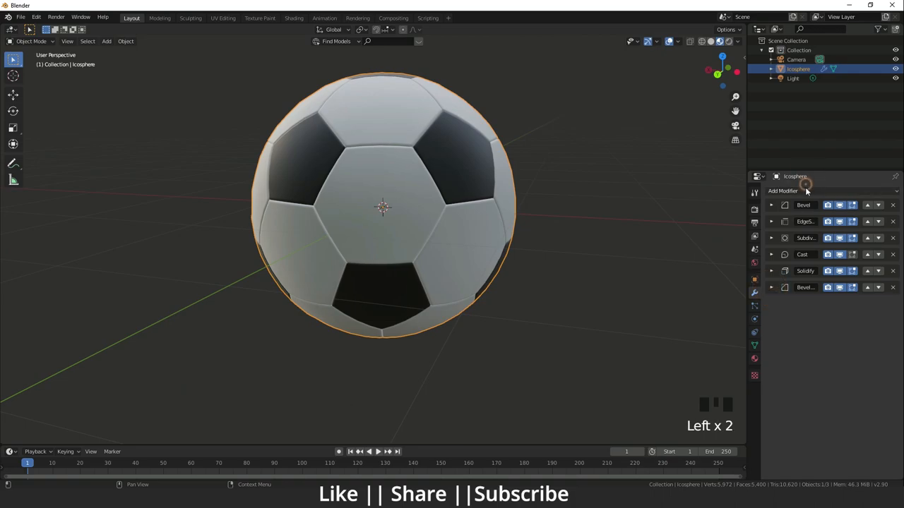
left_click(783, 191)
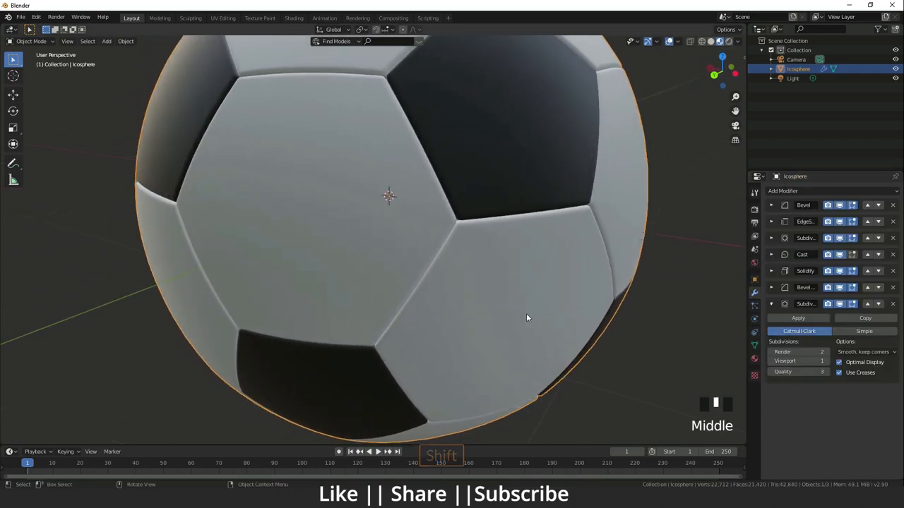
left_click_drag(526, 318, 346, 198)
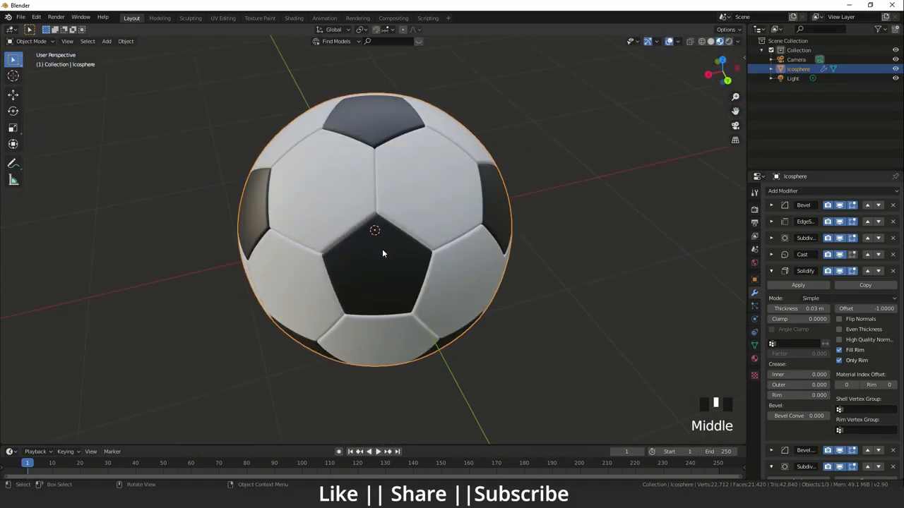
scroll("down", 3)
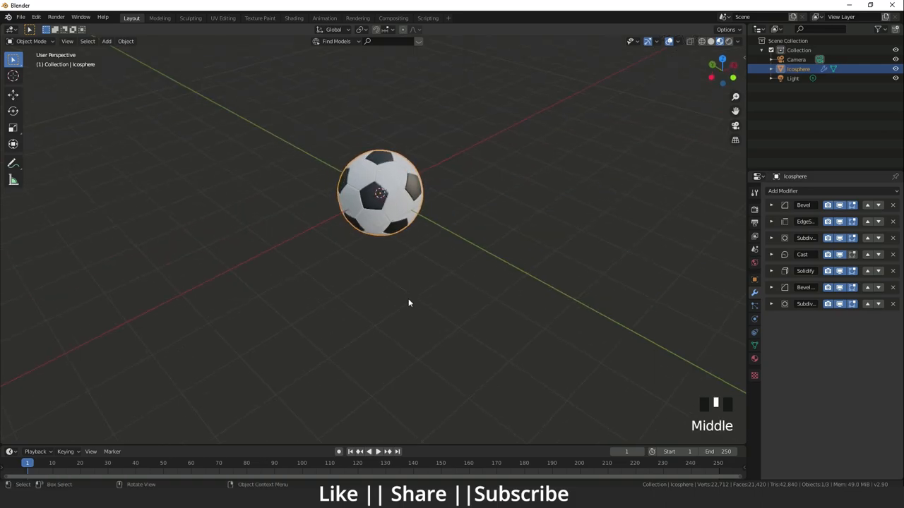
scroll("down", 3)
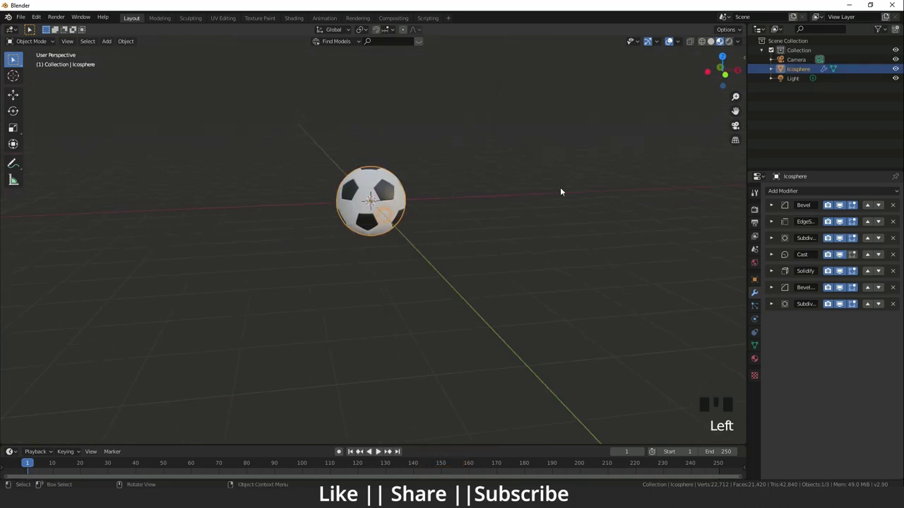
left_click(13, 95)
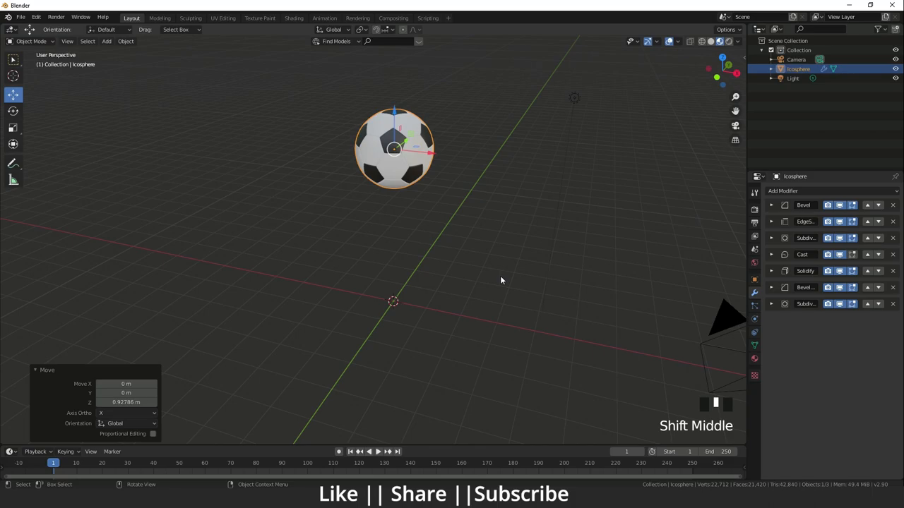
Step: Keyframe the ball raised at frame 1 and lowered near the ground, retimed to frame 30
key("i")
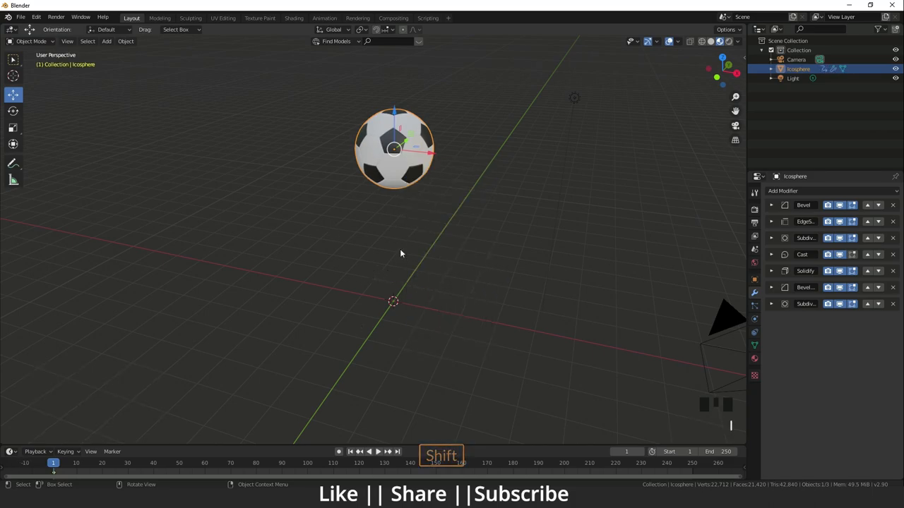
left_click_drag(401, 254, 406, 286)
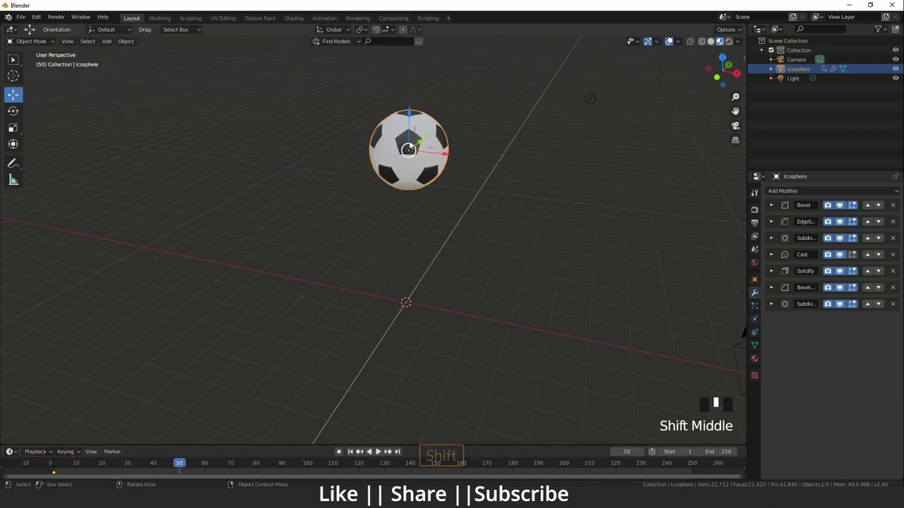
left_click_drag(408, 148, 409, 271)
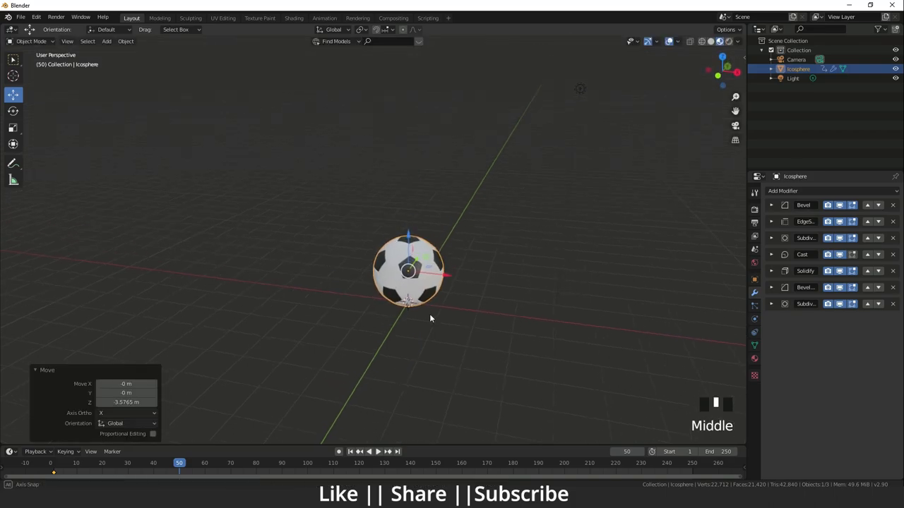
key("i")
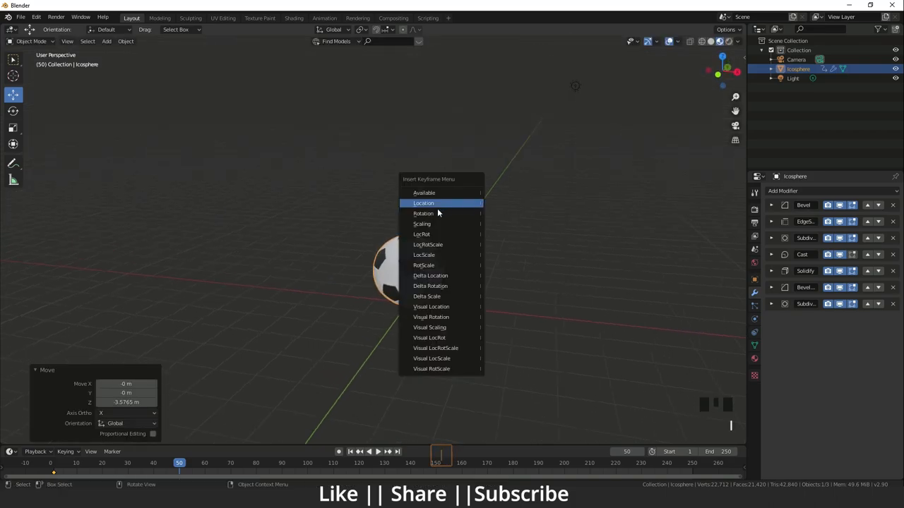
mouse_move(353, 429)
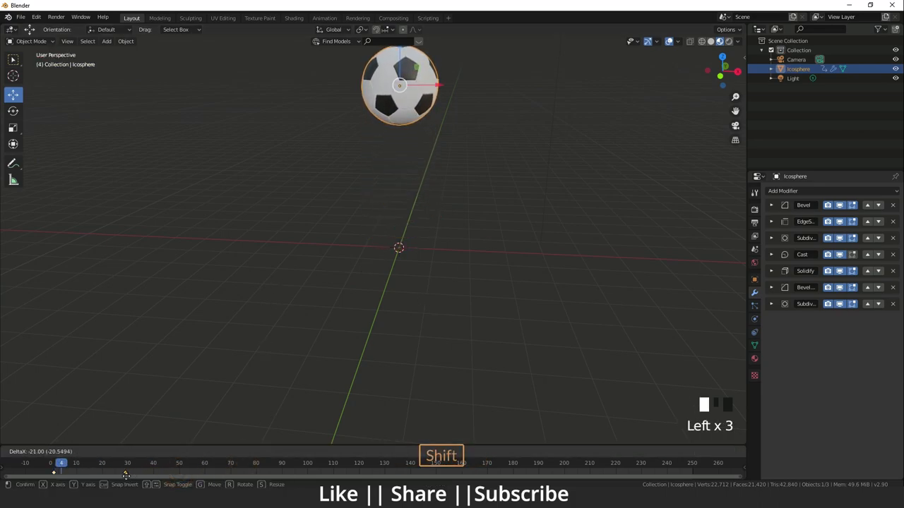
key("space")
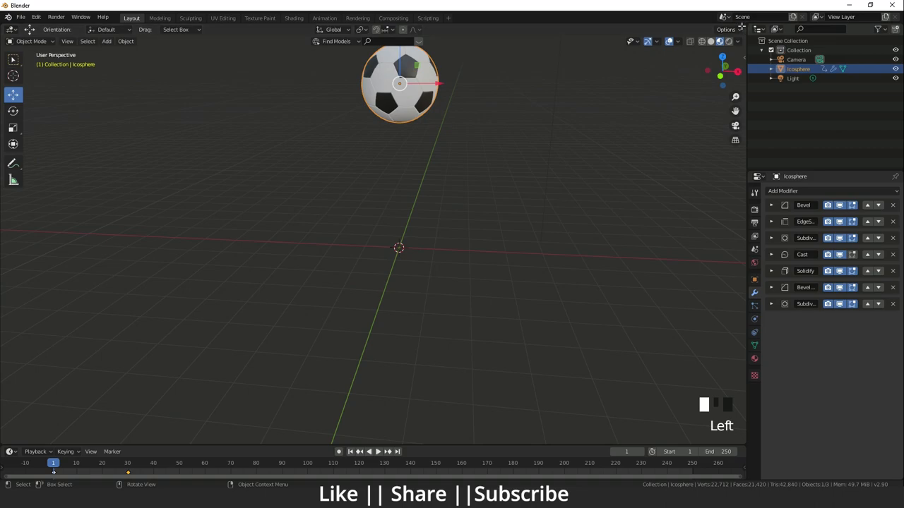
Step: Add Bounce easing to the drop in a split Graph Editor, preview it, then close that area
left_click(415, 29)
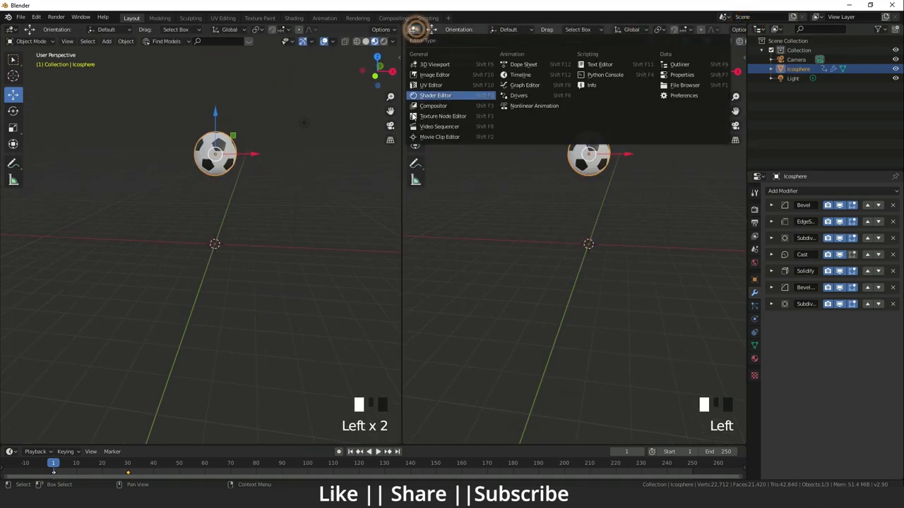
left_click(525, 85)
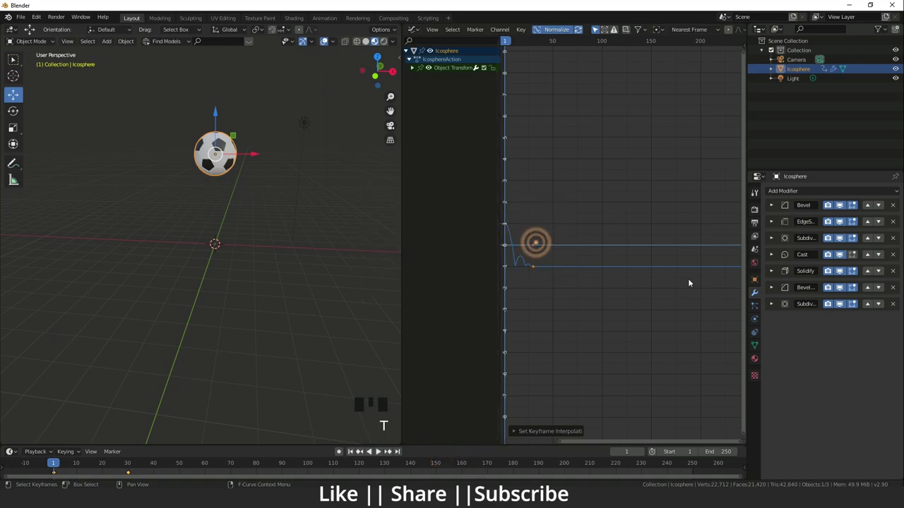
key("space")
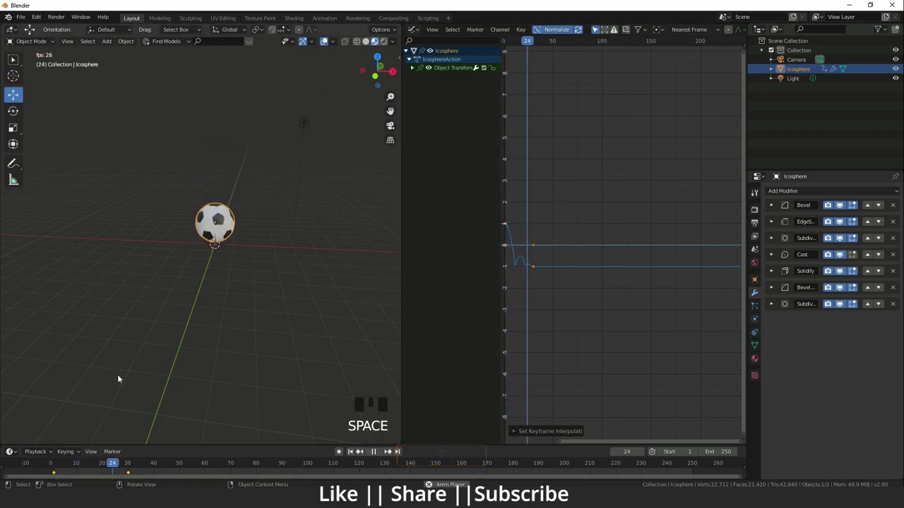
key("space")
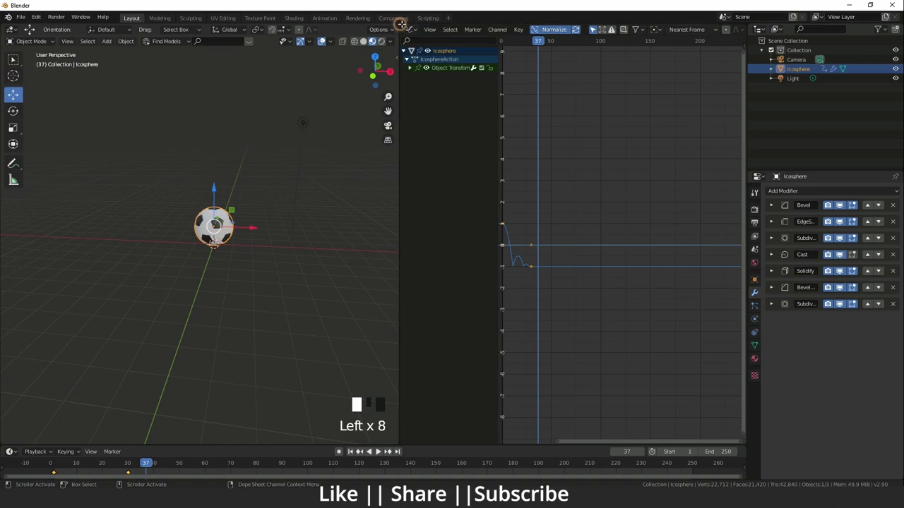
left_click(401, 23)
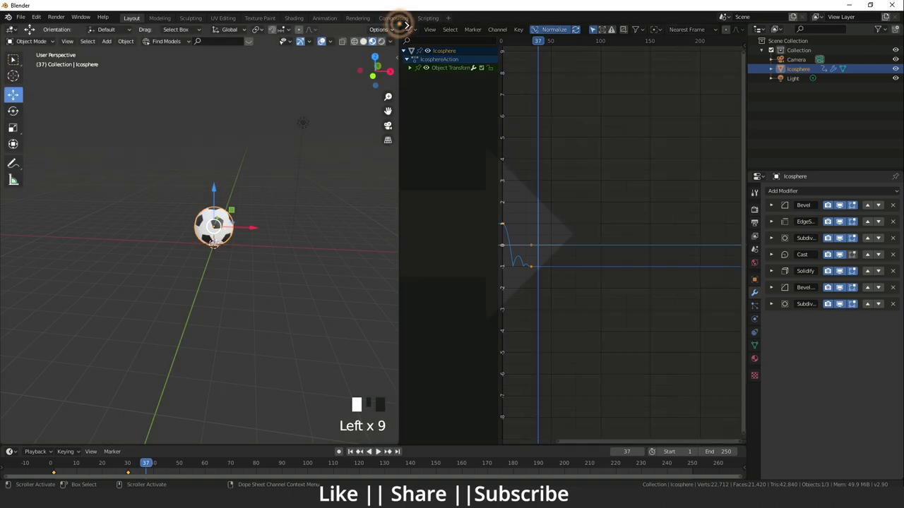
scroll("up", 3)
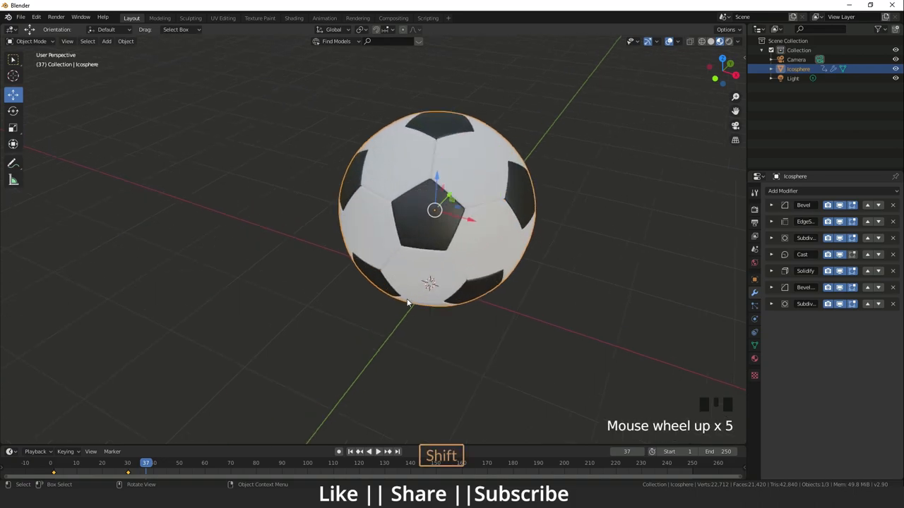
Step: Move the drop's last keyframe to frame 30 and set the scene End frame to 30
left_click_drag(146, 462, 79, 462)
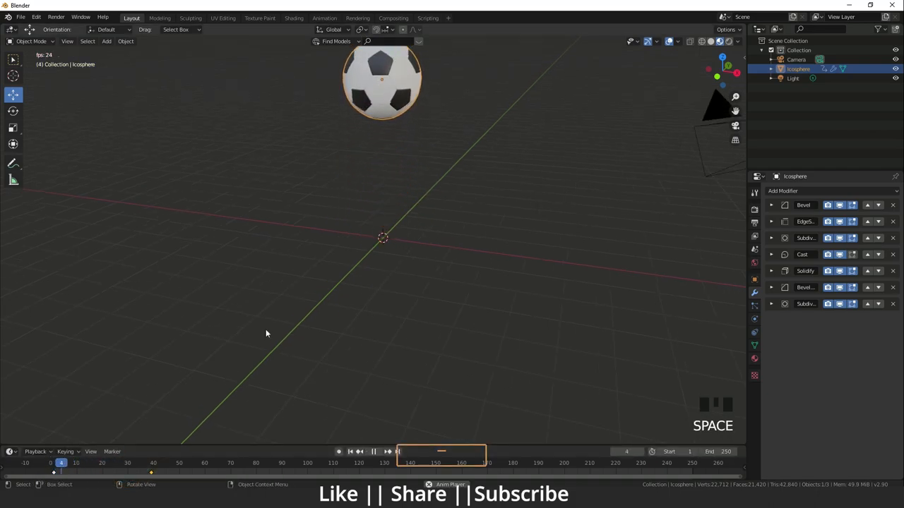
key("space")
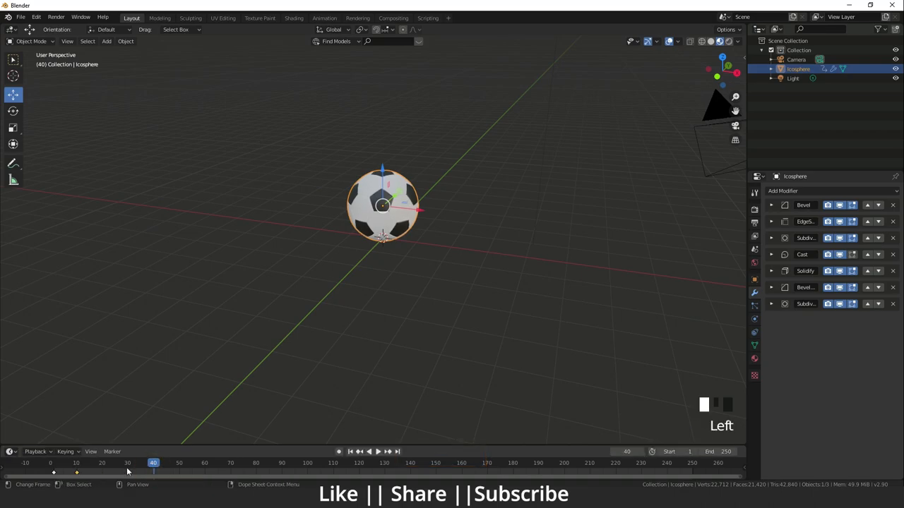
key("space")
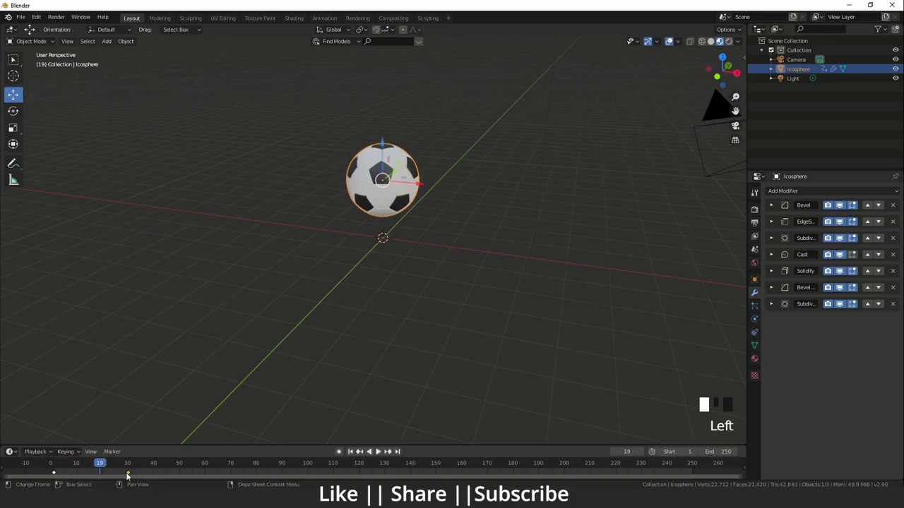
key("space")
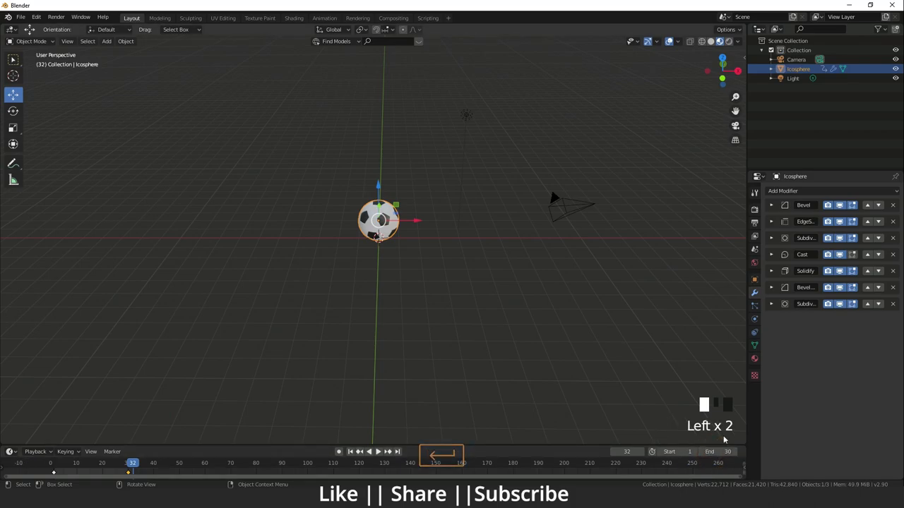
key("space")
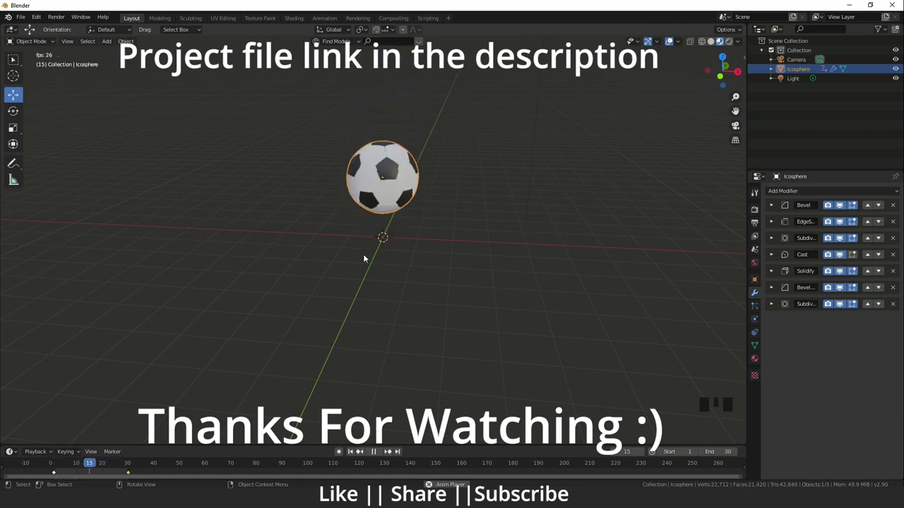
scroll("up", 3)
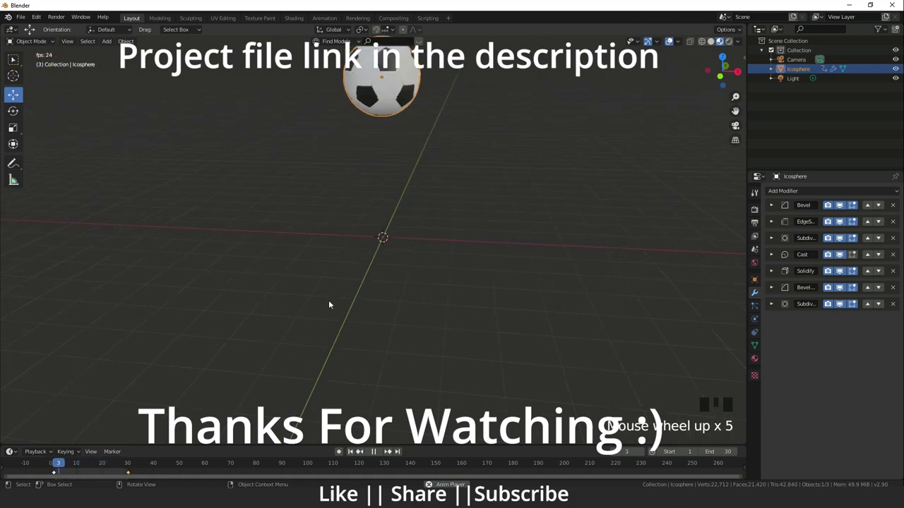